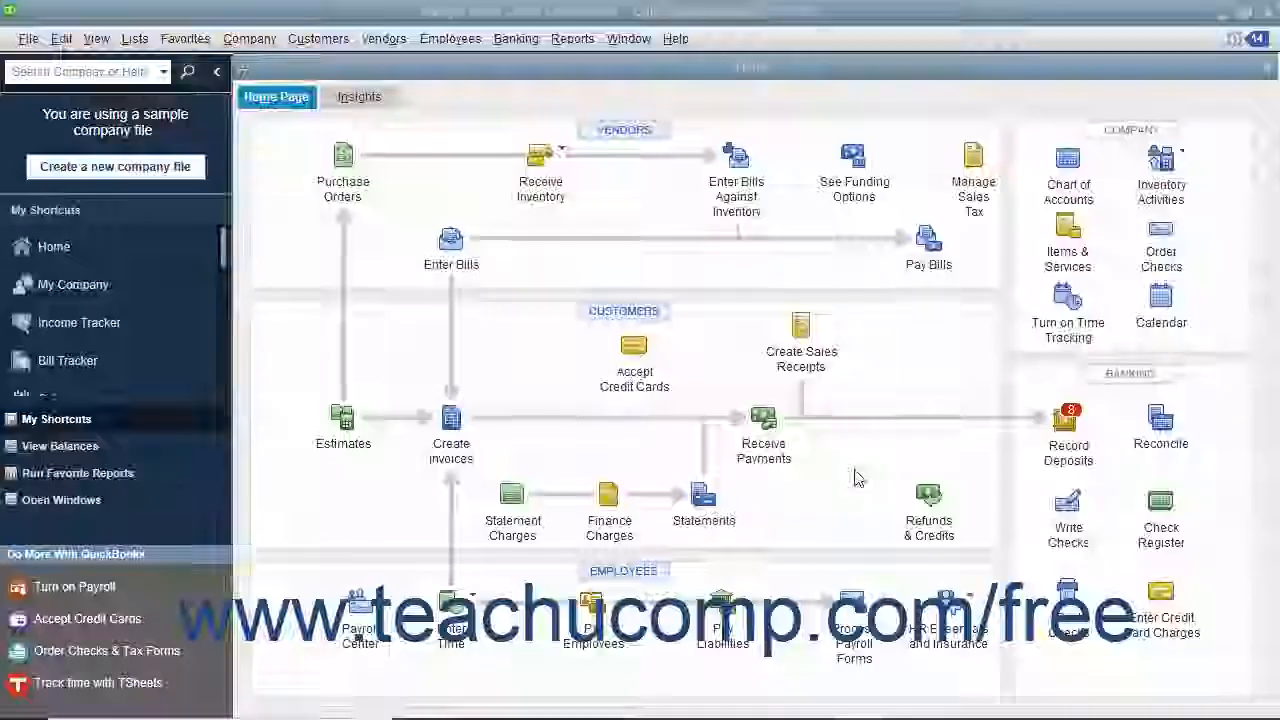
{"action": "mouse_move", "coordinate": [763, 418]}
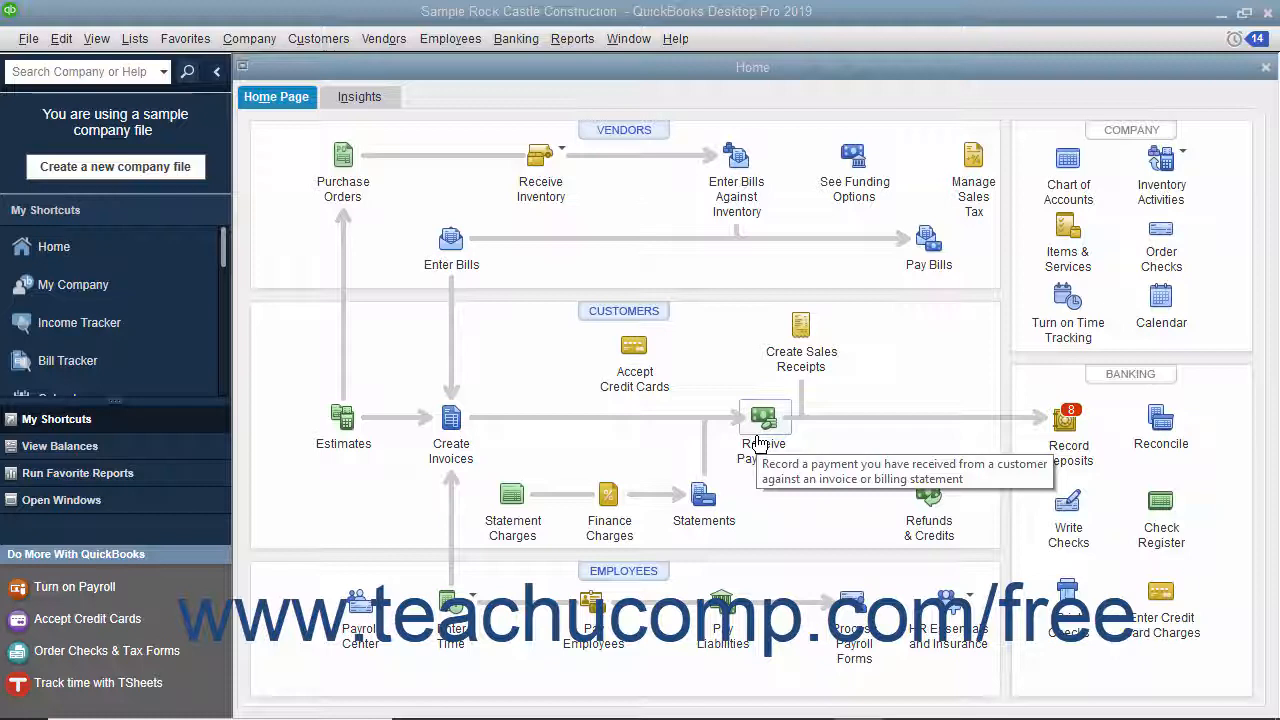
{"action": "mouse_move", "coordinate": [1010, 446]}
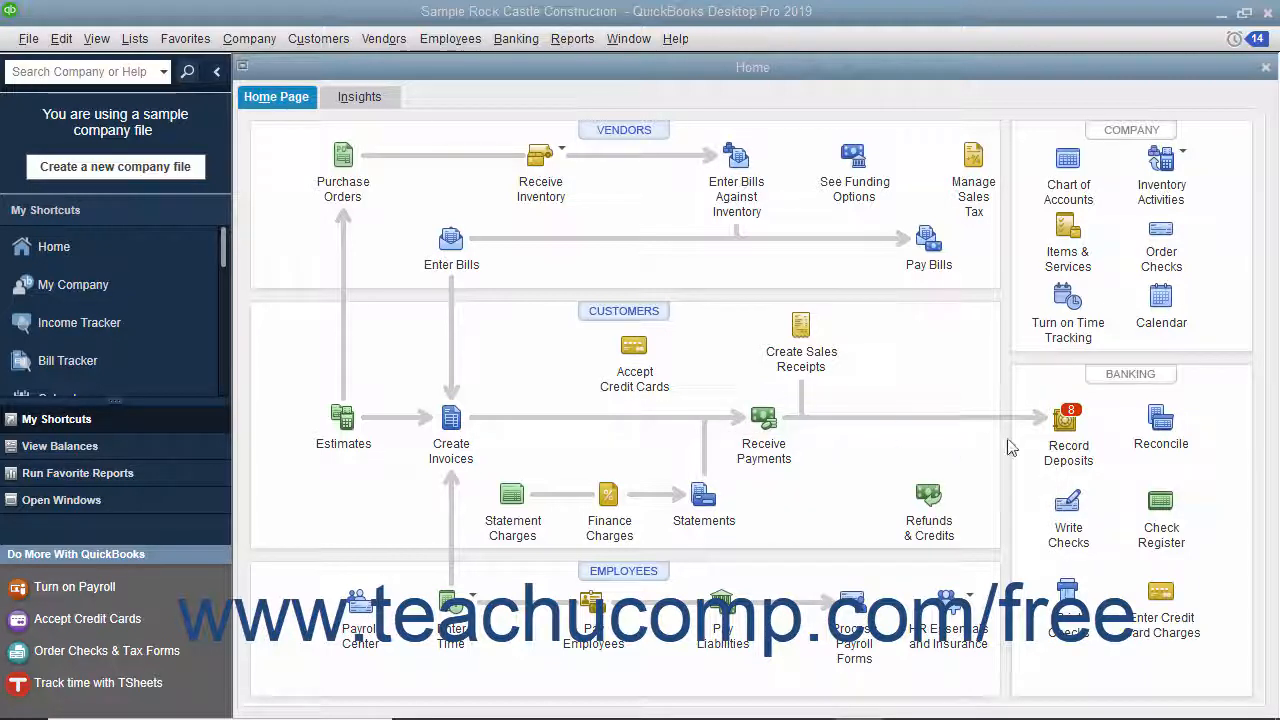
{"action": "mouse_move", "coordinate": [1068, 420]}
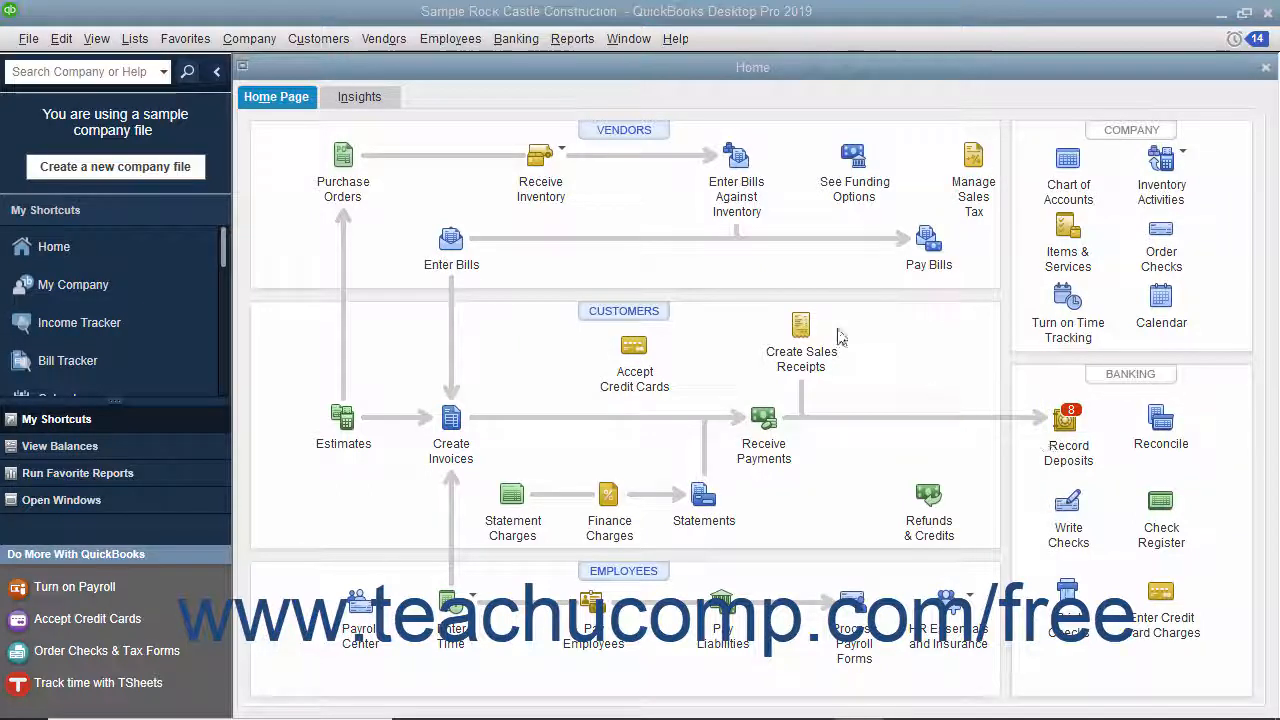
Step: From Banking > Make Deposits, filter payments to Cash and Check and select all eight
{"action": "left_click", "coordinate": [516, 38]}
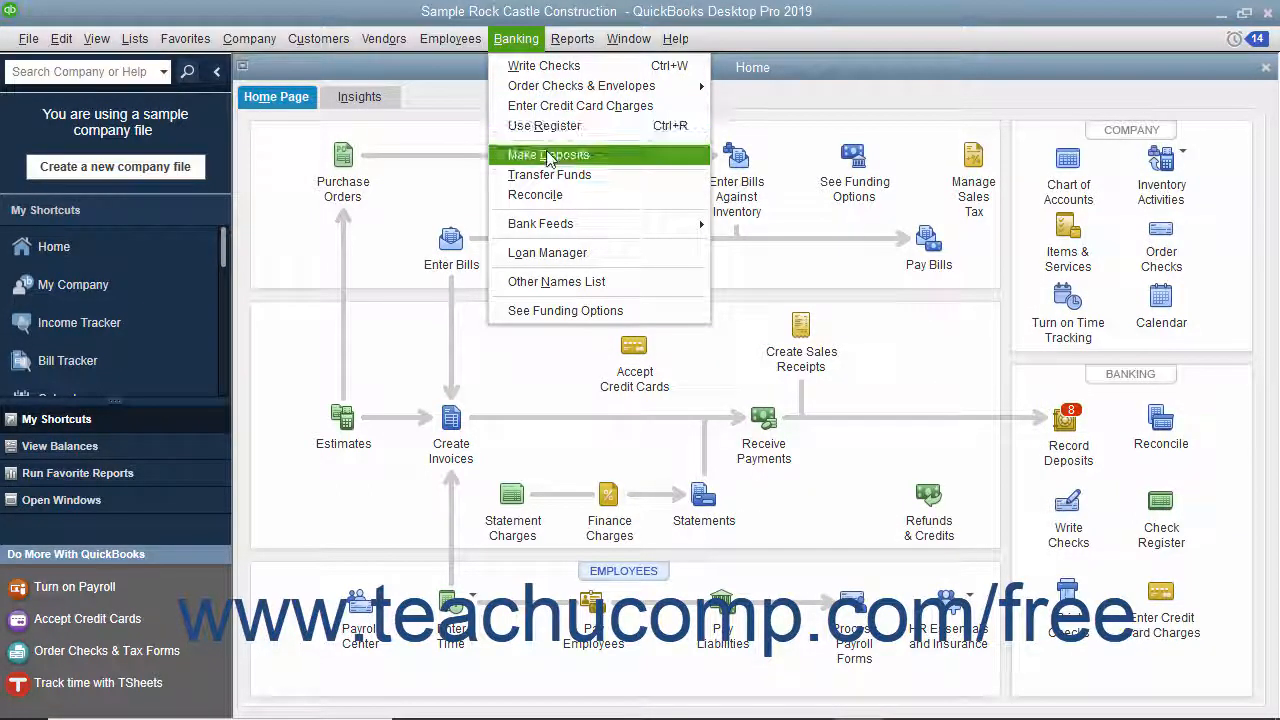
{"action": "left_click", "coordinate": [547, 154]}
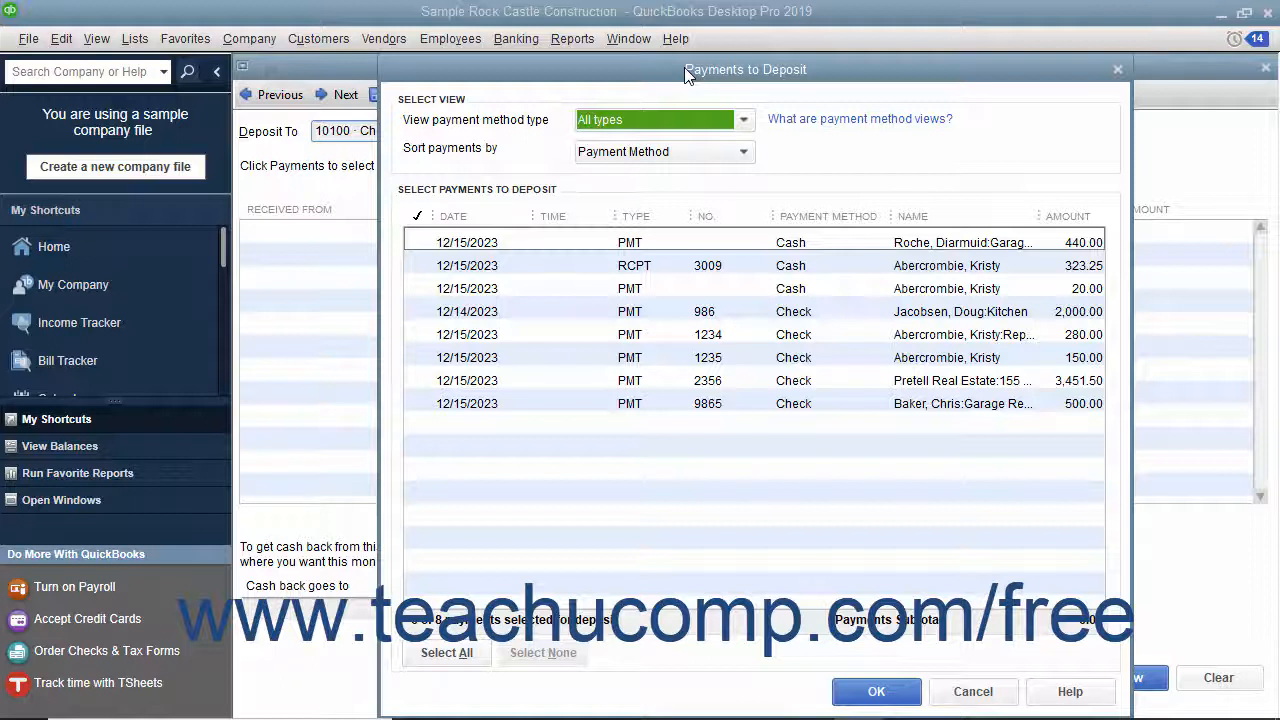
{"action": "left_click", "coordinate": [743, 119]}
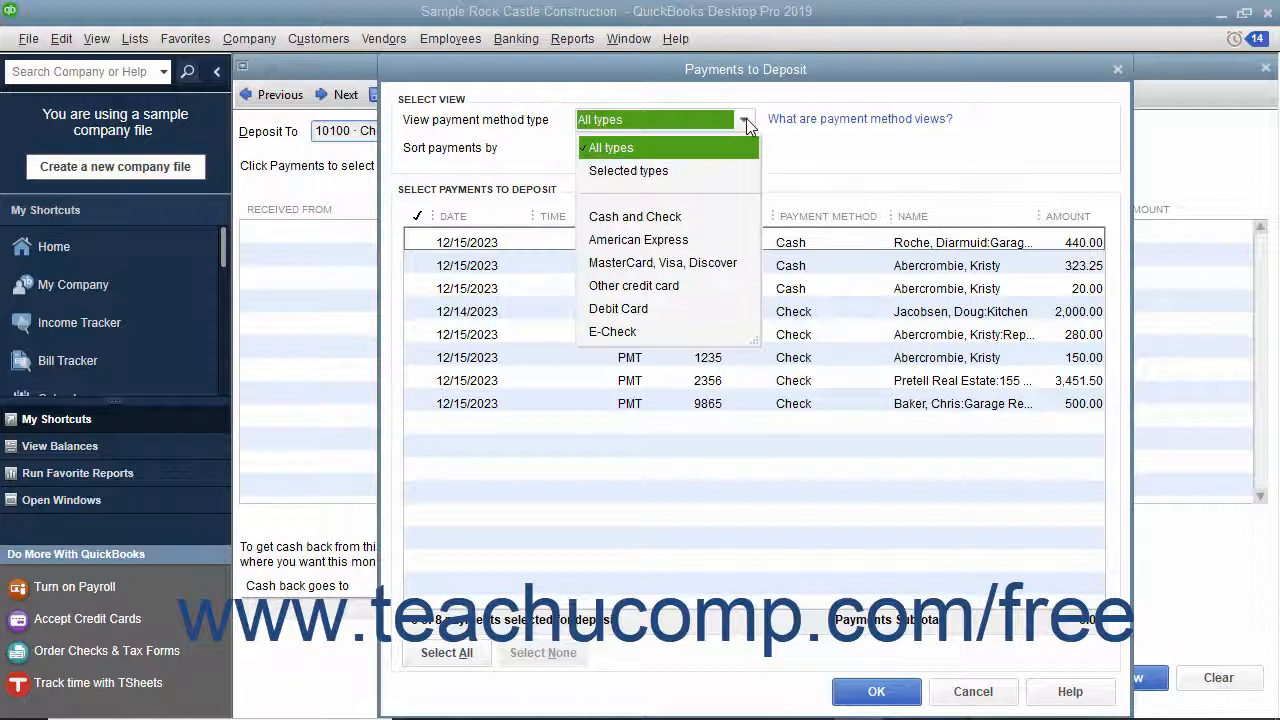
{"action": "left_click", "coordinate": [634, 216]}
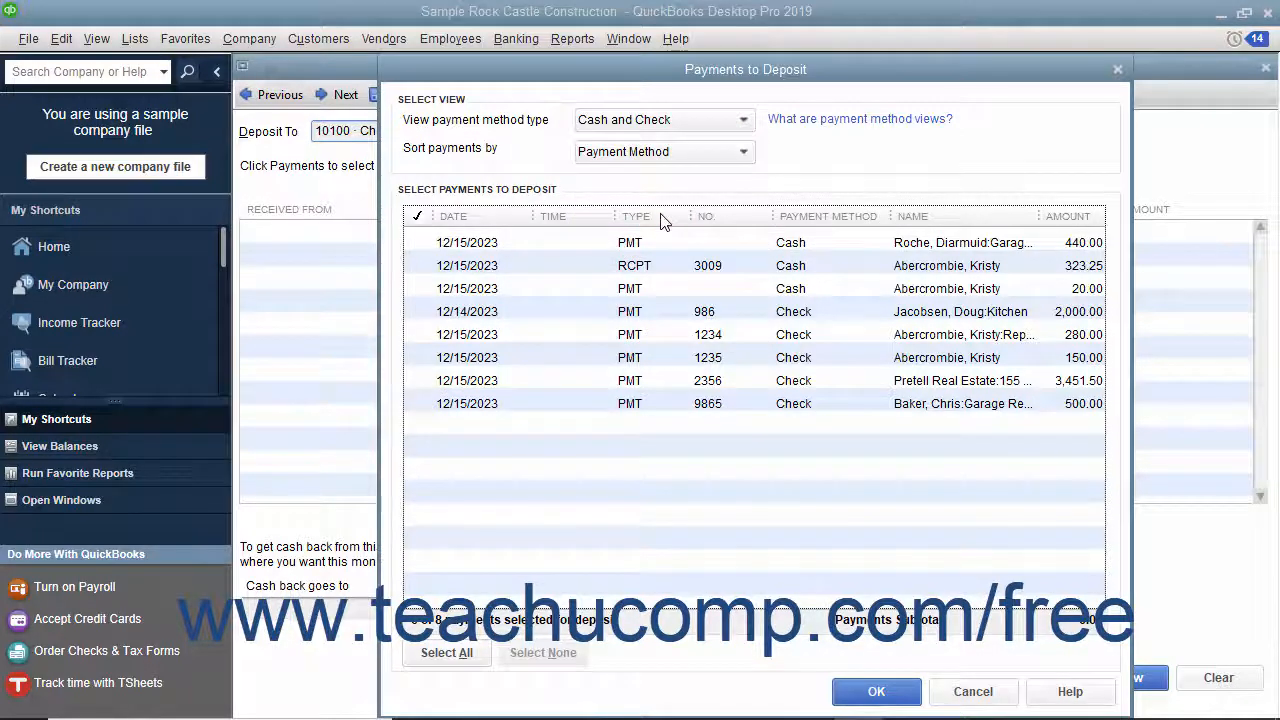
{"action": "mouse_move", "coordinate": [638, 232]}
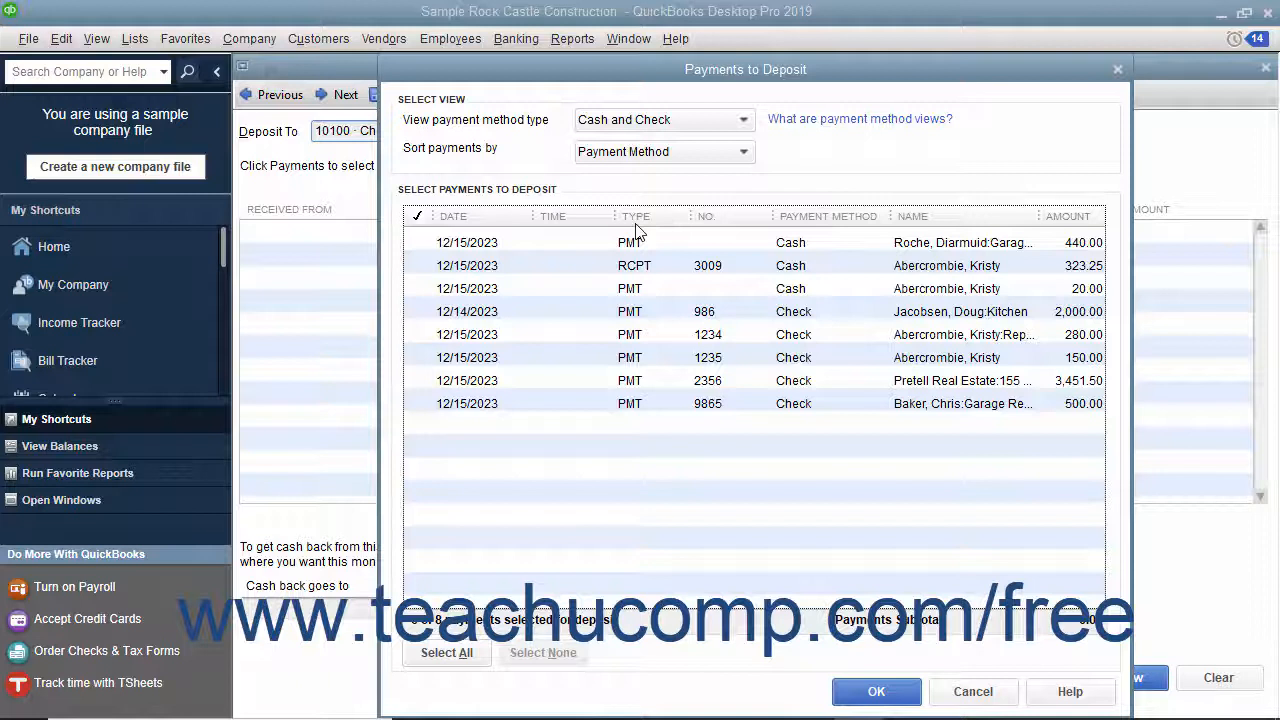
{"action": "left_click", "coordinate": [446, 652]}
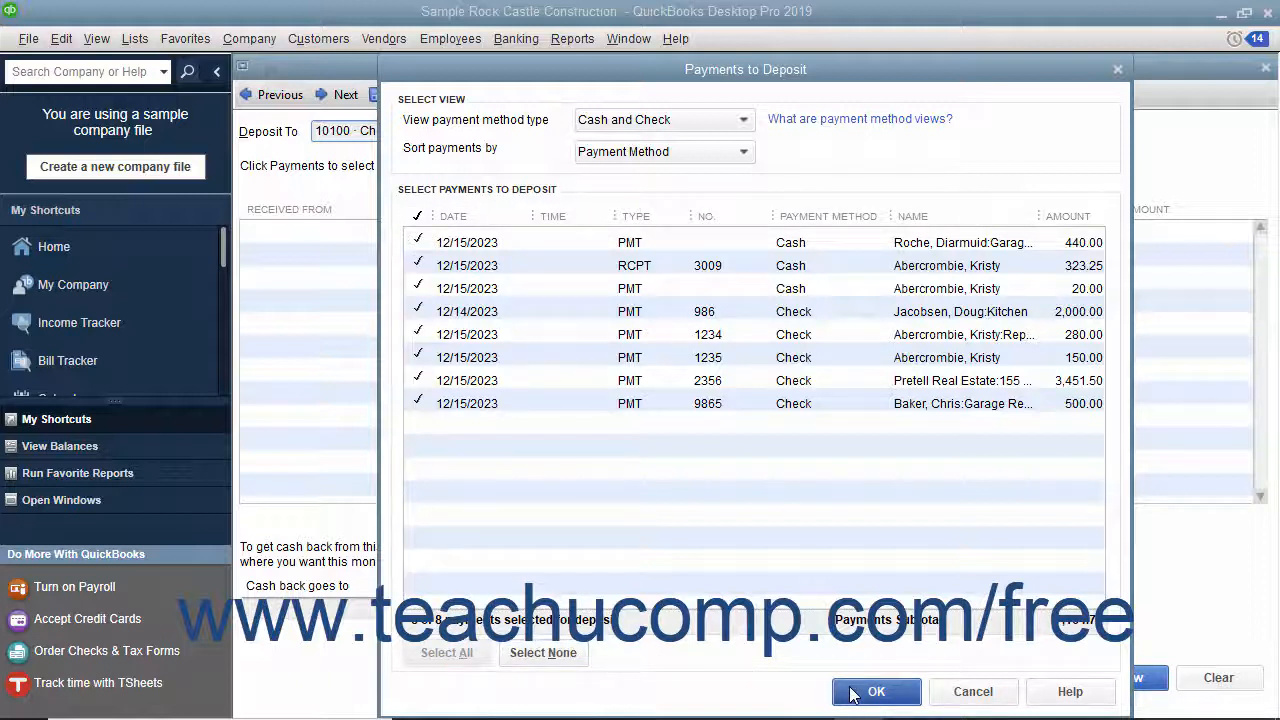
Step: Add the selected payments to the deposit and keep 10100 · Checking as the Deposit To account
{"action": "left_click", "coordinate": [875, 691]}
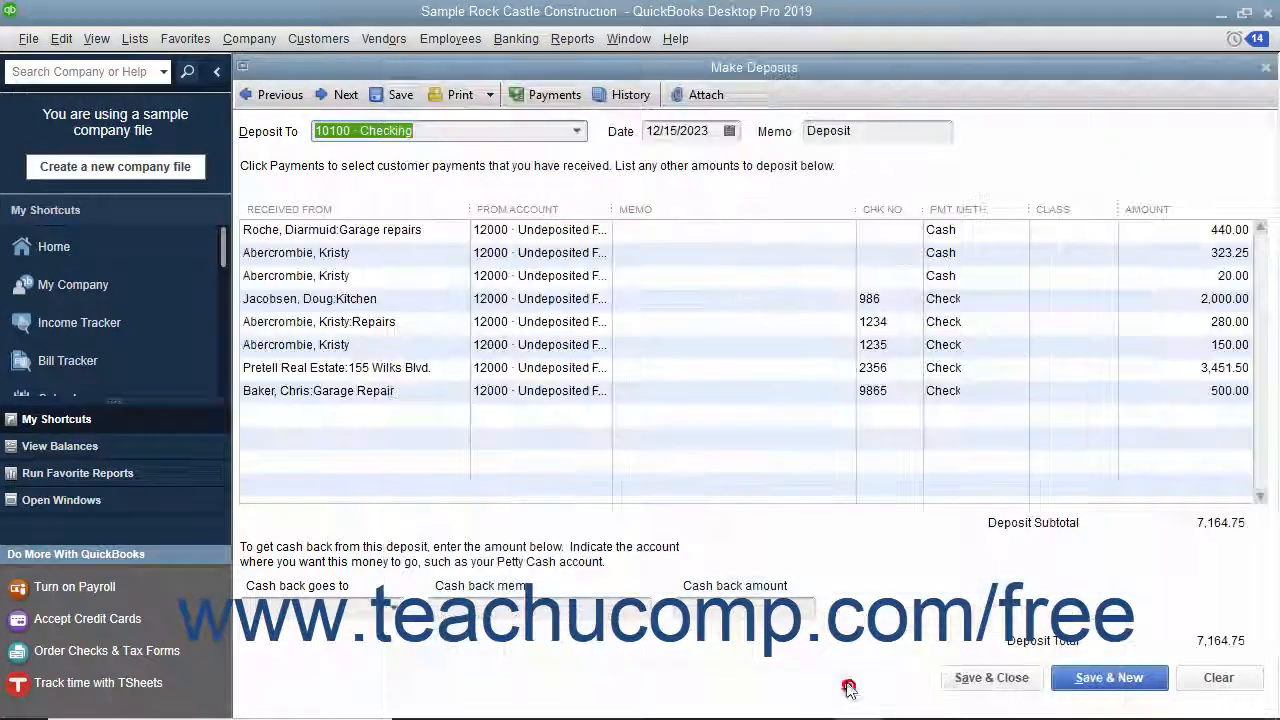
{"action": "mouse_move", "coordinate": [700, 516]}
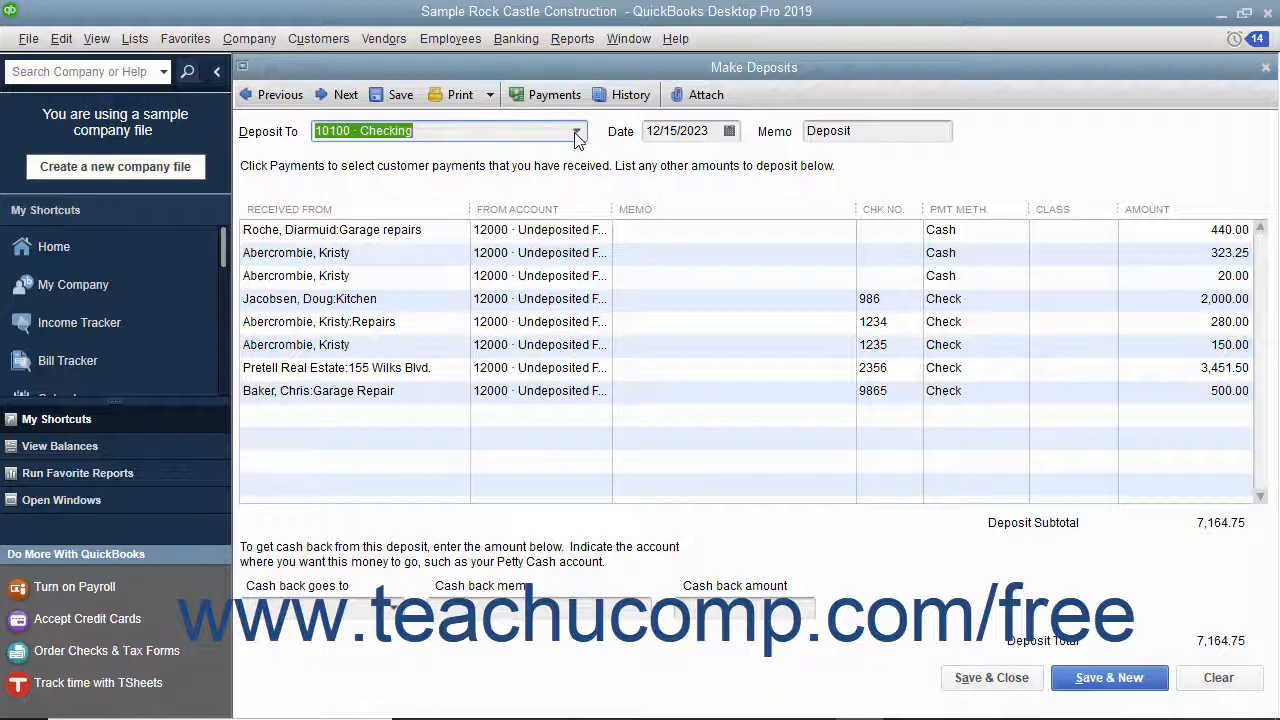
{"action": "left_click", "coordinate": [575, 131]}
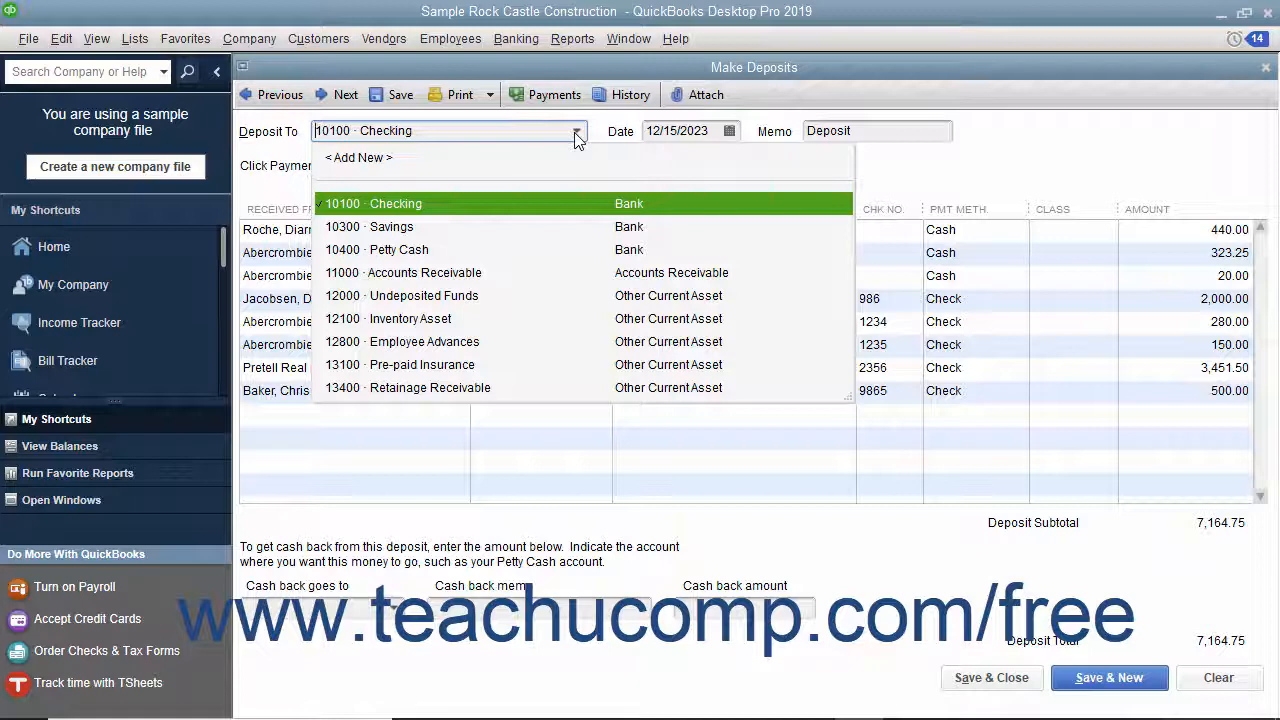
{"action": "mouse_move", "coordinate": [543, 175]}
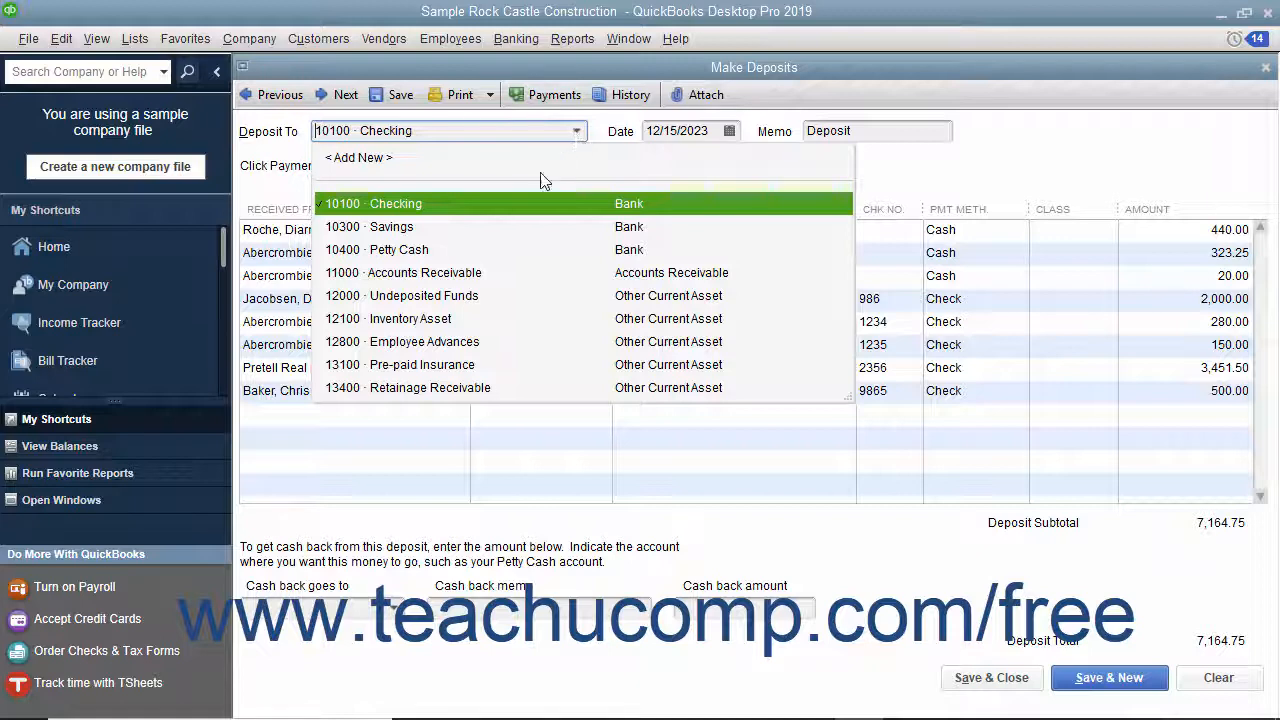
{"action": "left_click", "coordinate": [374, 203]}
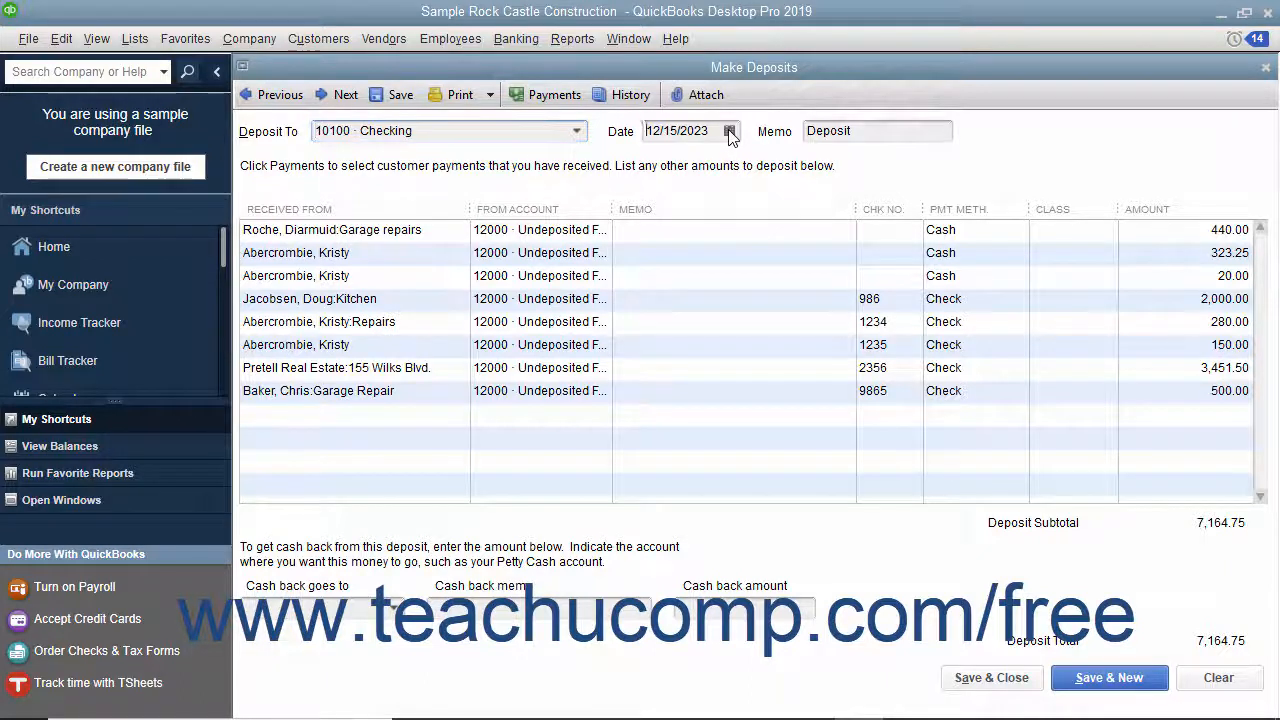
{"action": "left_click", "coordinate": [677, 131]}
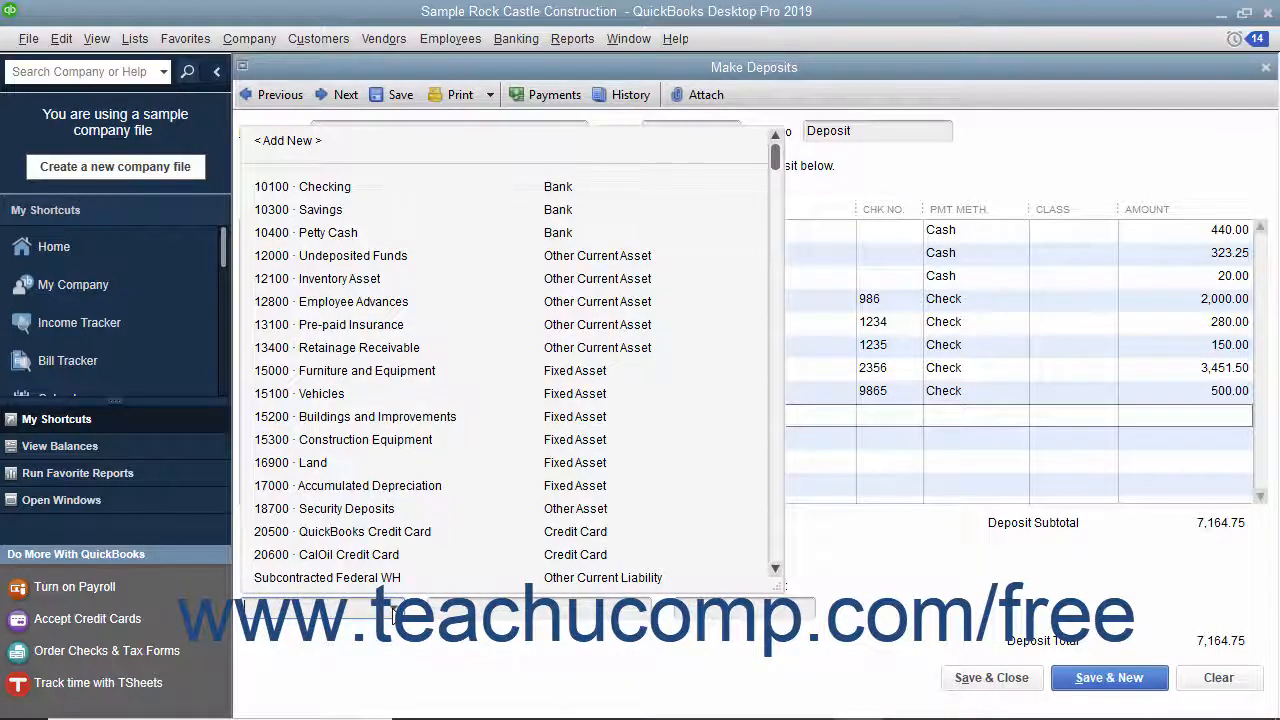
{"action": "left_click", "coordinate": [324, 186]}
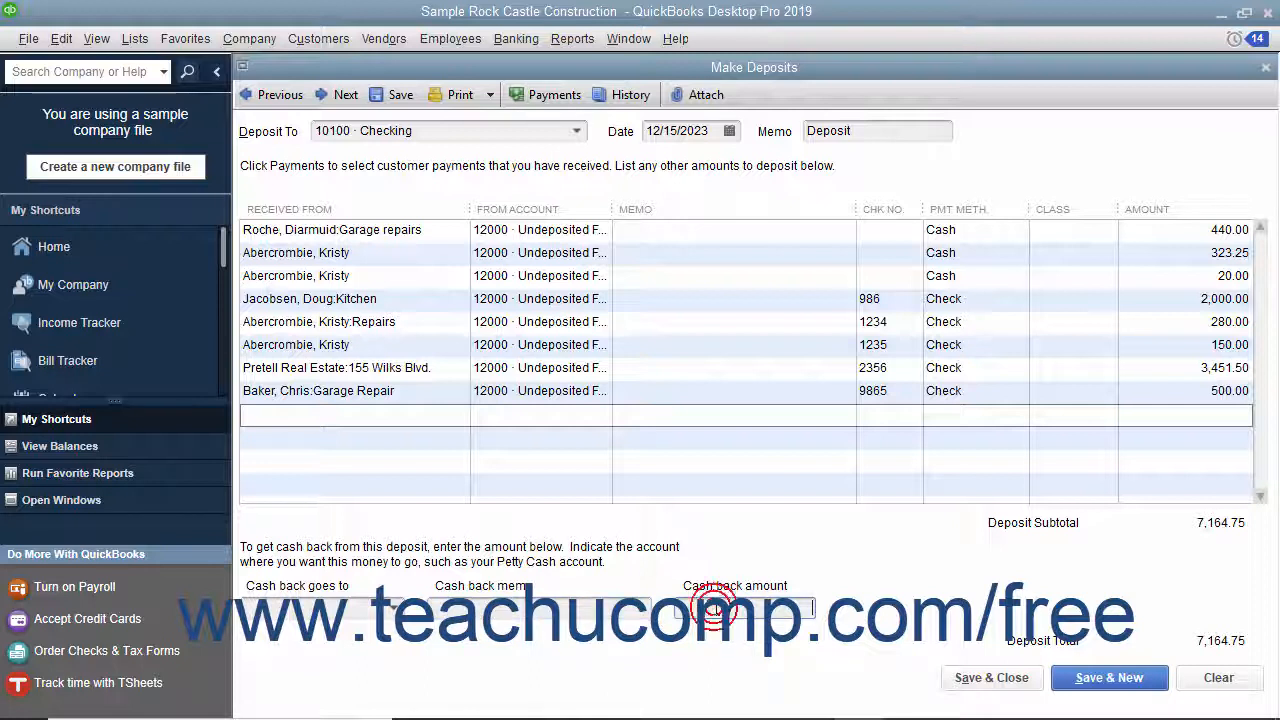
{"action": "left_click", "coordinate": [714, 607]}
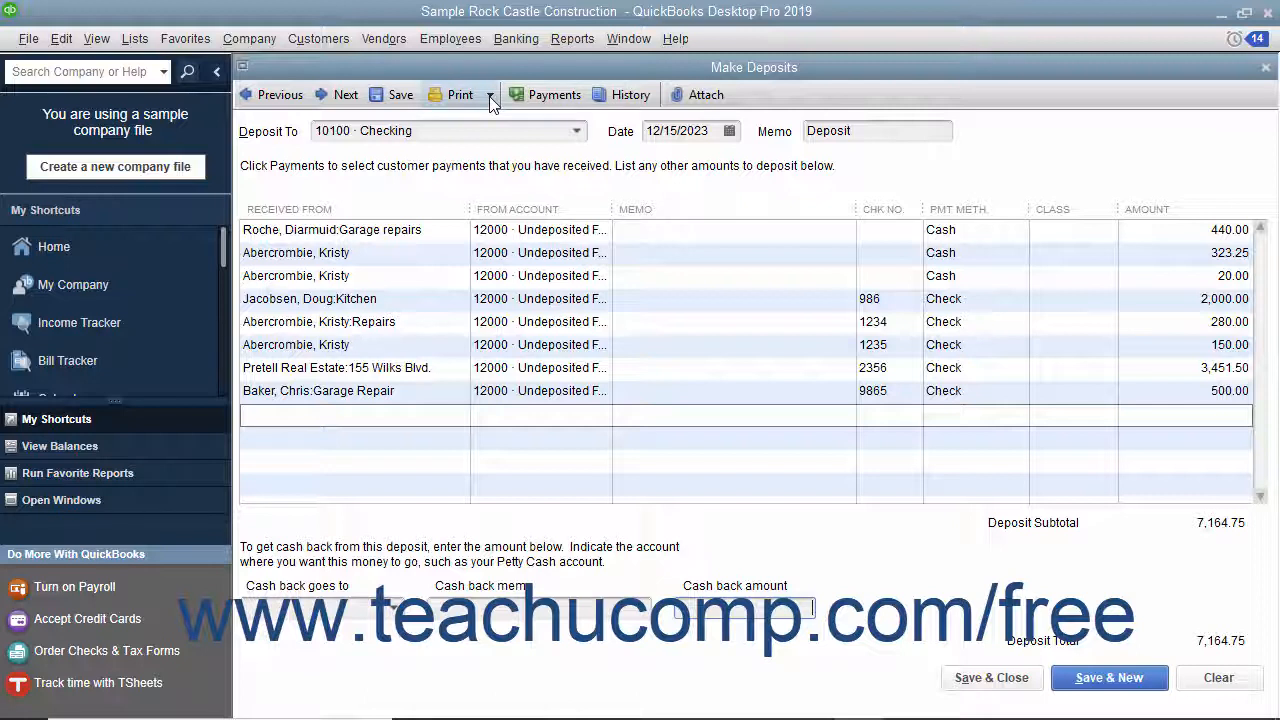
{"action": "left_click", "coordinate": [490, 94]}
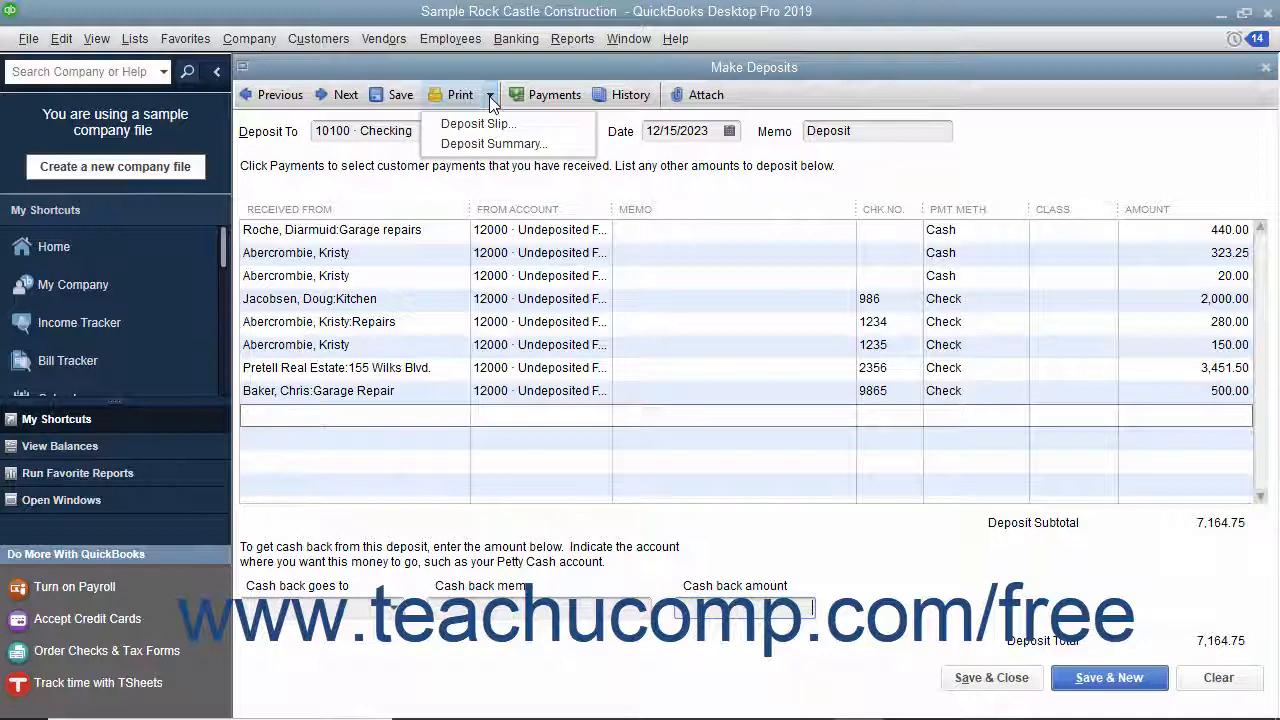
{"action": "mouse_move", "coordinate": [492, 143]}
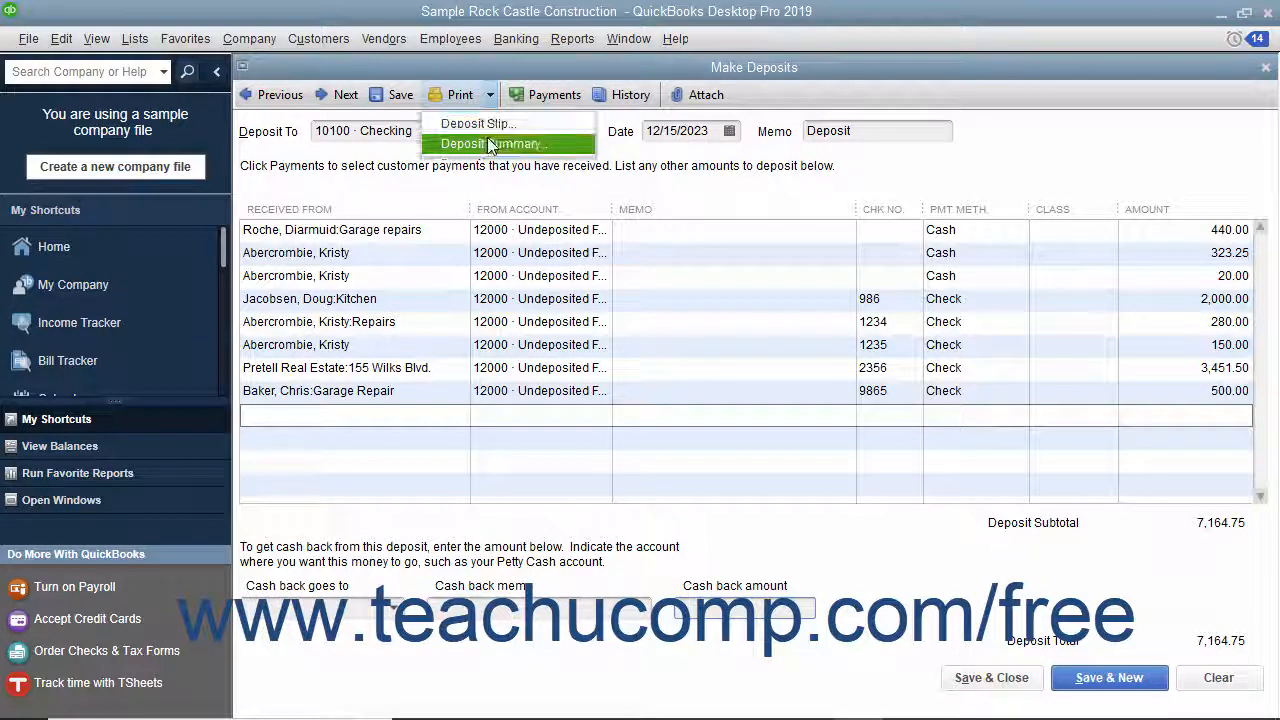
{"action": "left_click", "coordinate": [491, 143]}
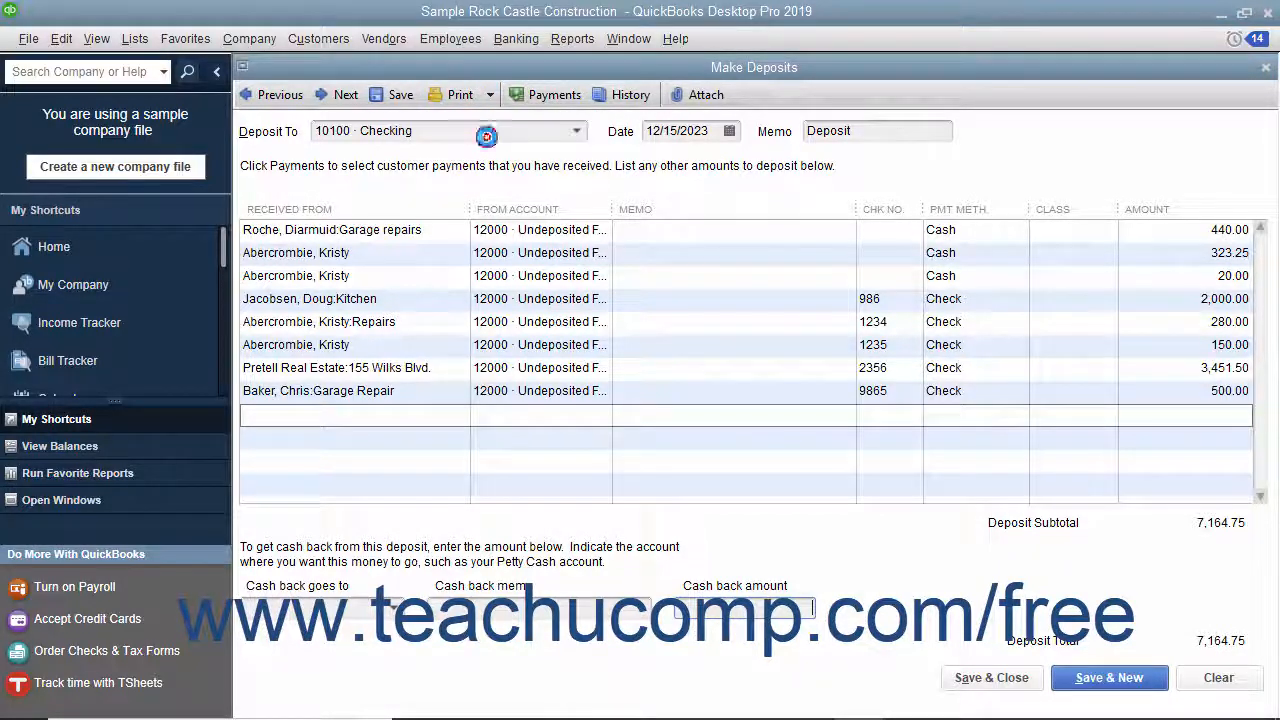
{"action": "left_click", "coordinate": [459, 94]}
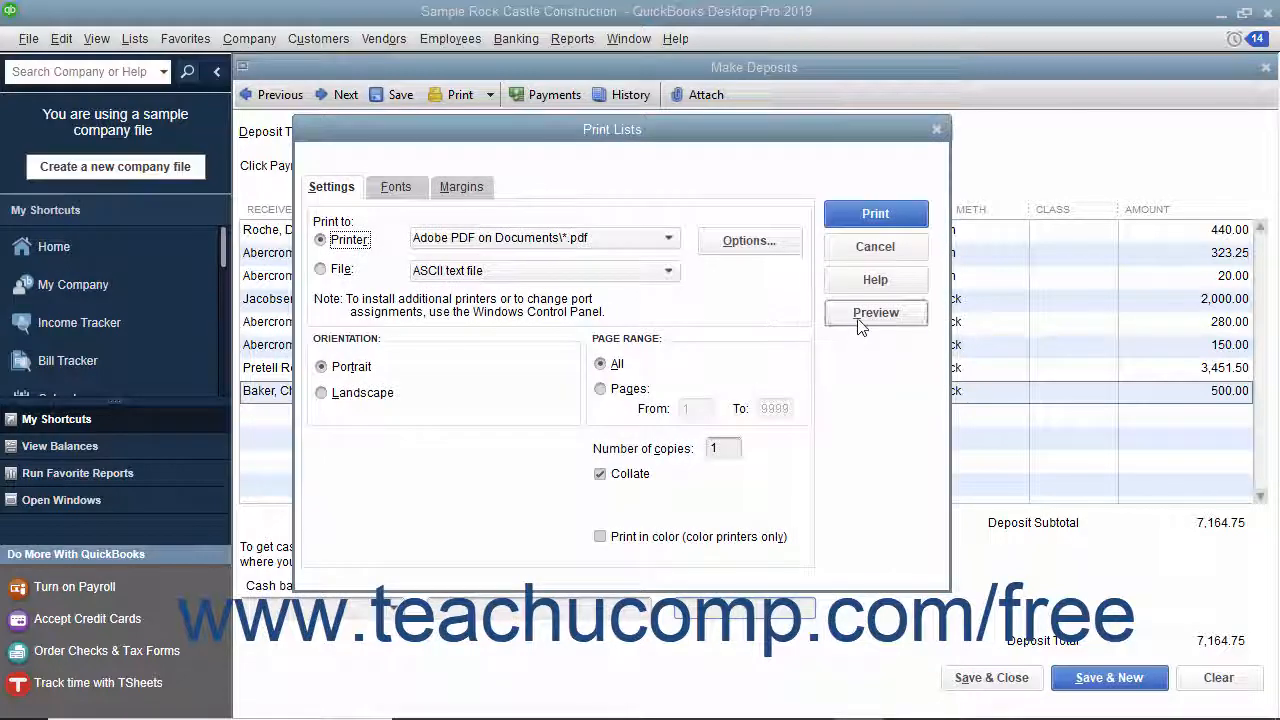
{"action": "left_click", "coordinate": [875, 312]}
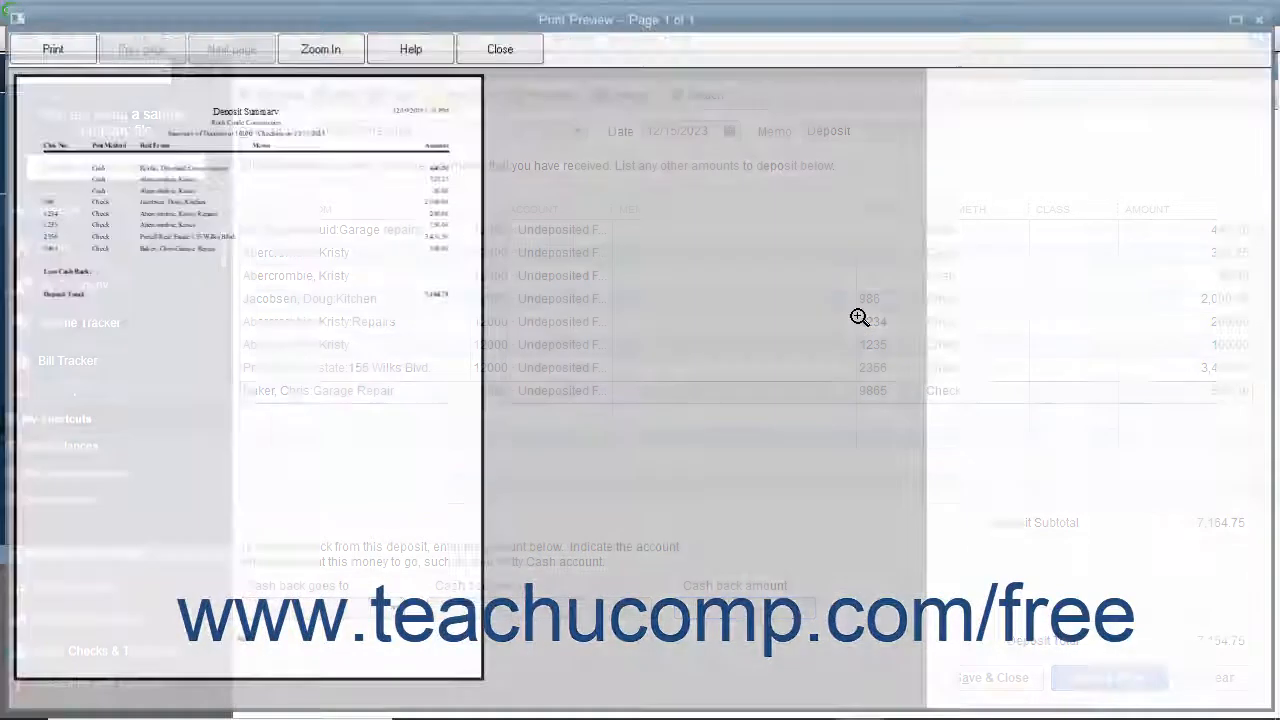
{"action": "left_click", "coordinate": [320, 48]}
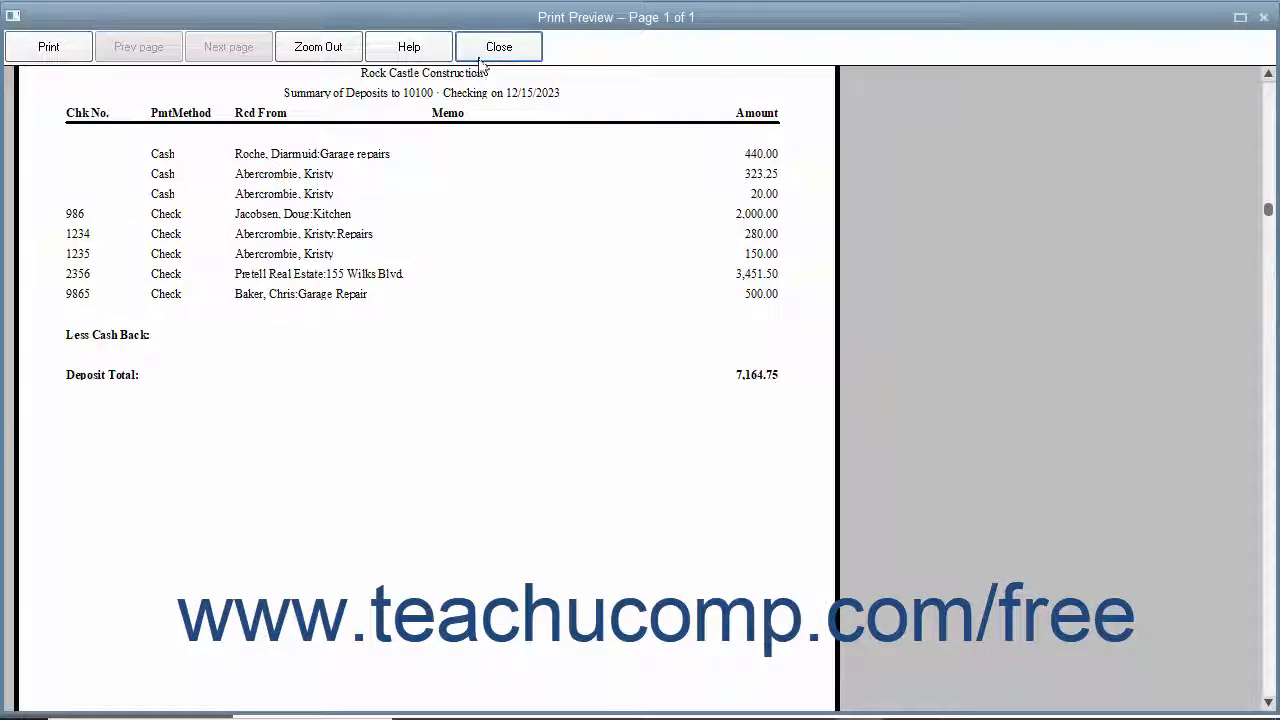
{"action": "left_click", "coordinate": [498, 46]}
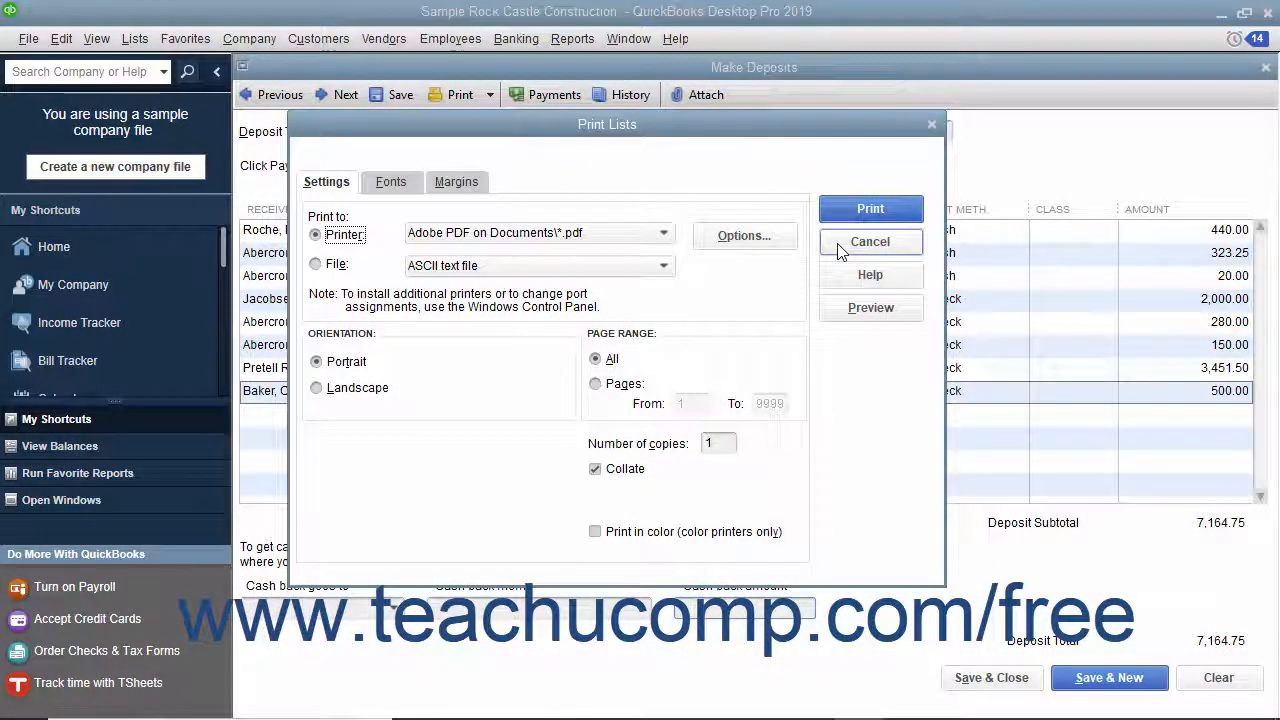
{"action": "mouse_move", "coordinate": [990, 677]}
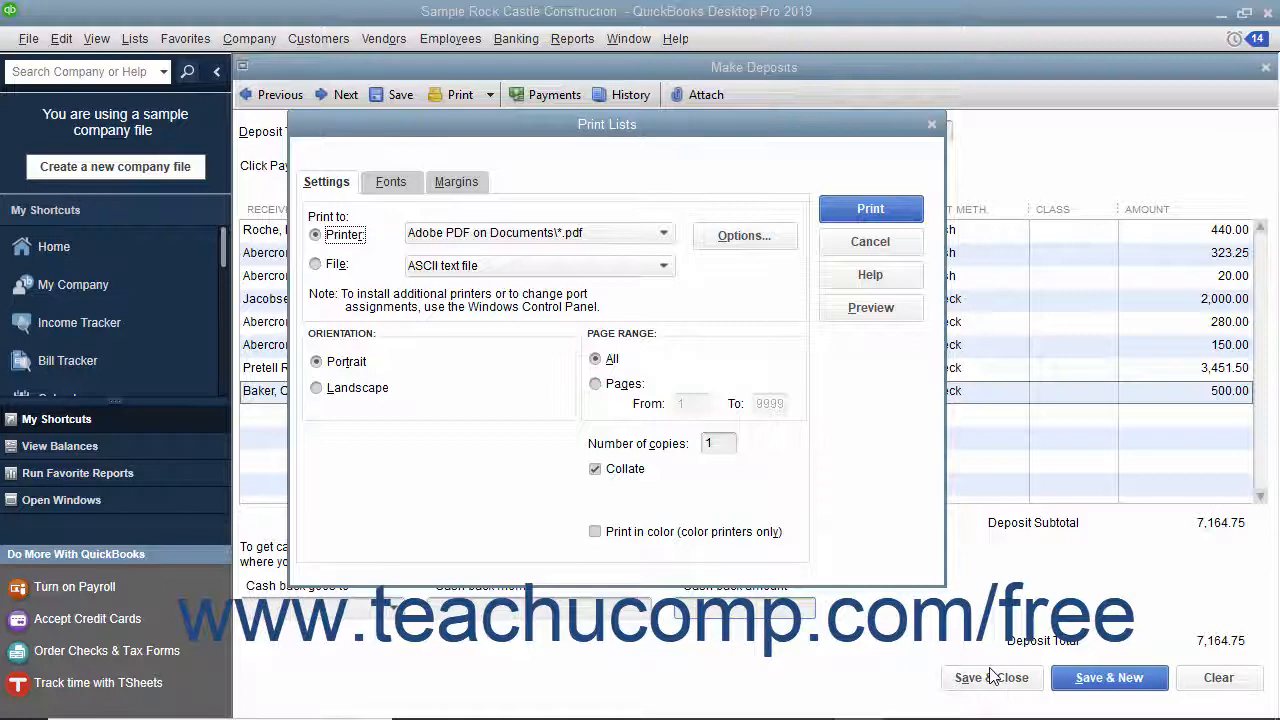
{"action": "mouse_move", "coordinate": [950, 643]}
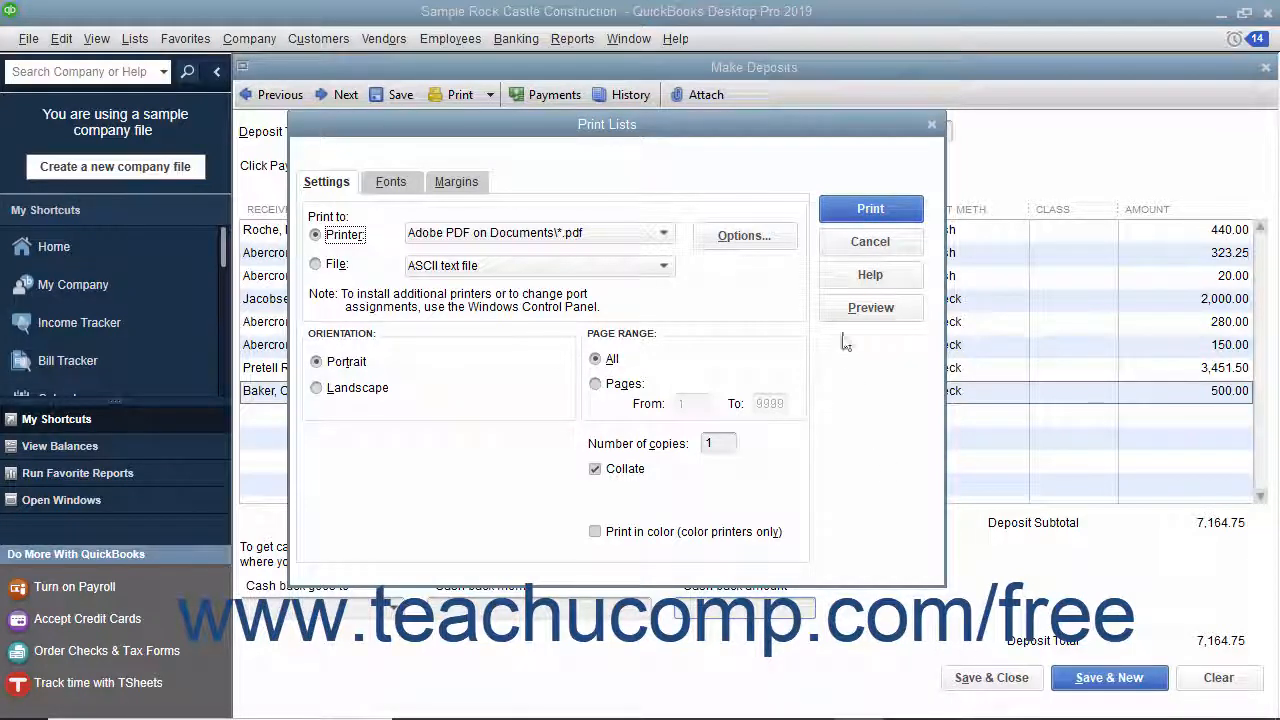
{"action": "left_click", "coordinate": [869, 241]}
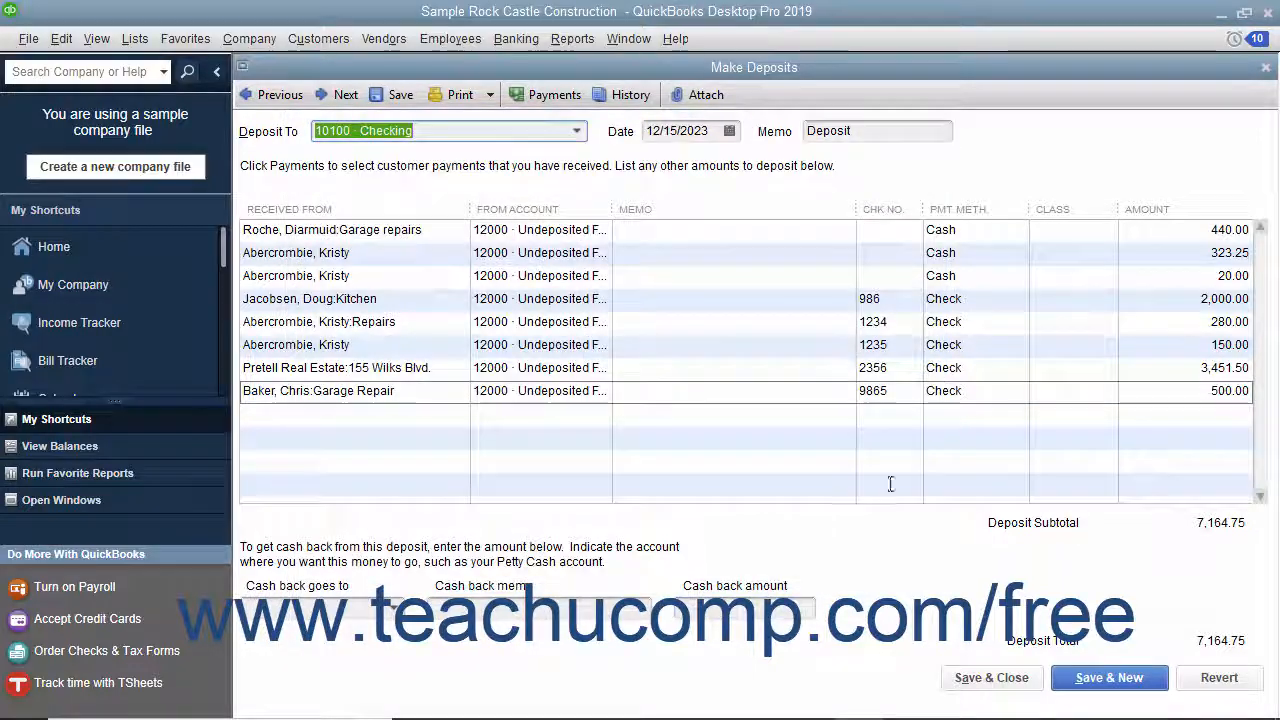